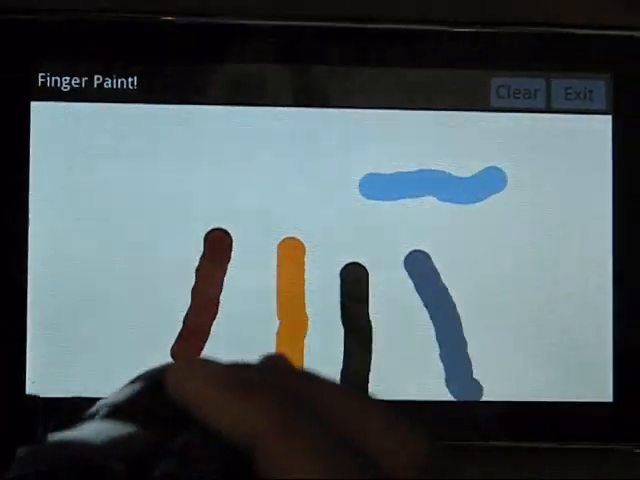
Step: Exit Finger Paint!, leaving the five-colour strokes, and return to the MeeGo app launcher
click(578, 93)
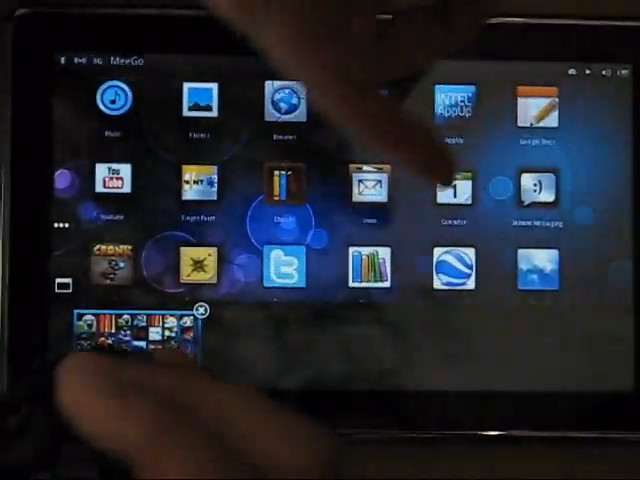